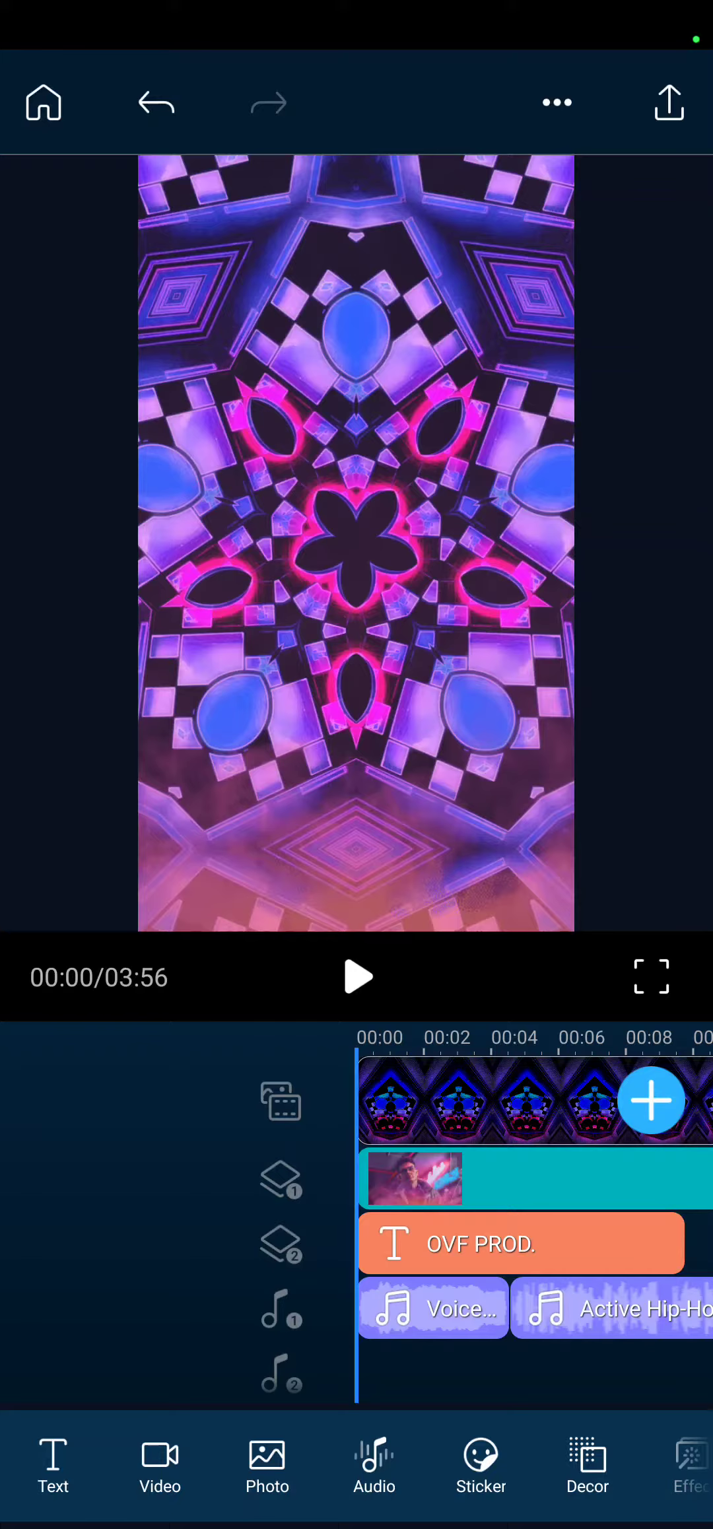
Step: Play the vertical kaleidoscope project from the start of the timeline
{"action": "left_click", "coordinate": [357, 977]}
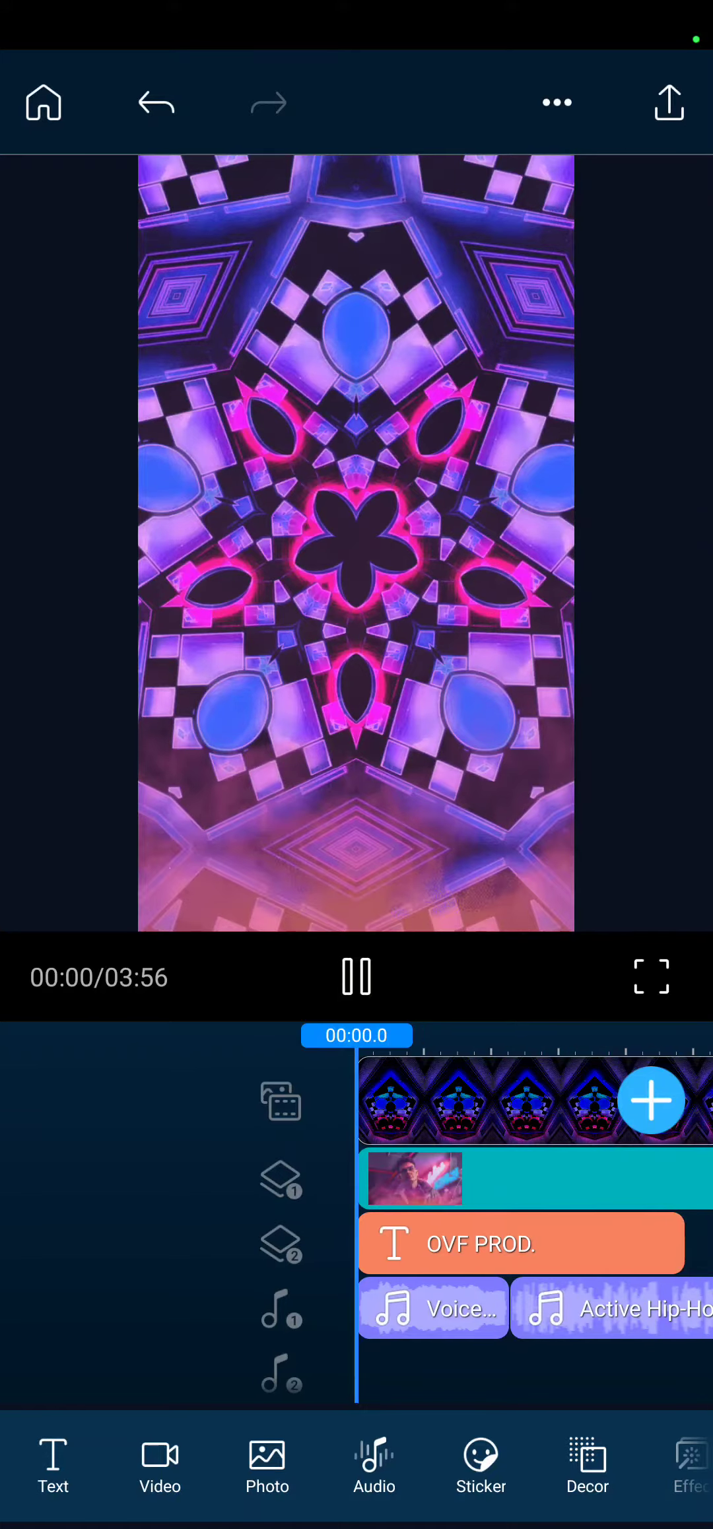